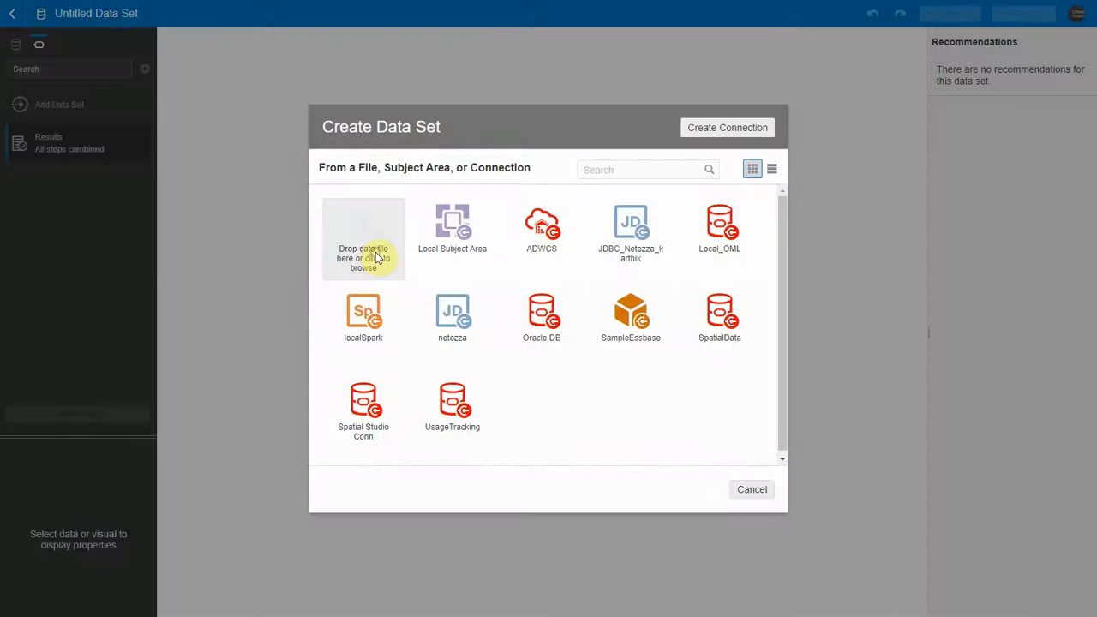
Browse to us_zip_codes_2.xlsx and add it as a new dataset.
click(364, 257)
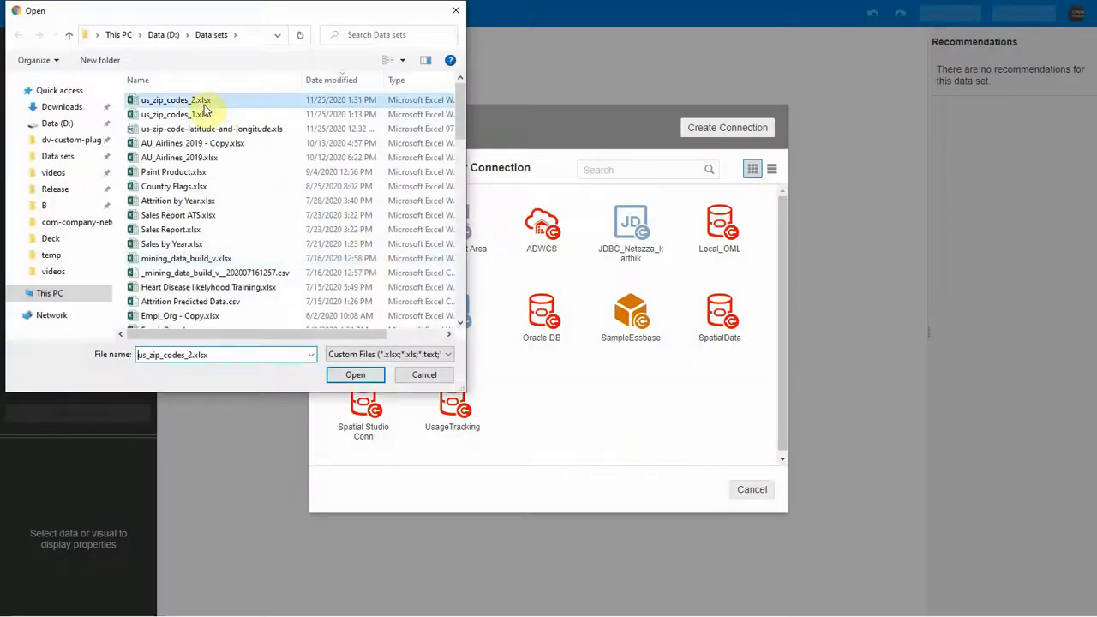
click(355, 373)
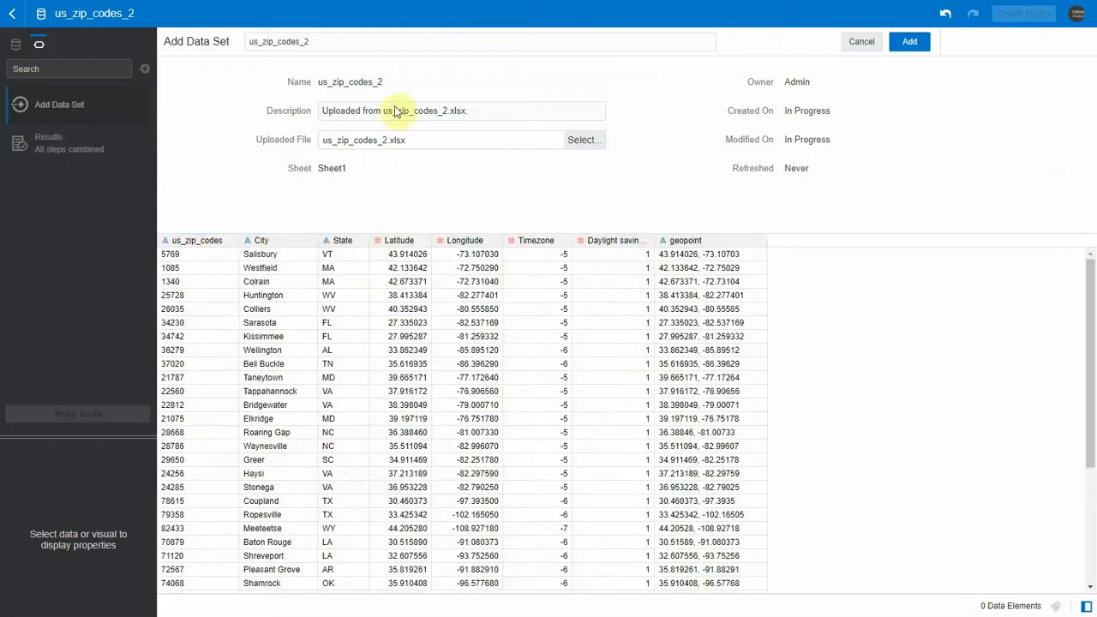
click(909, 41)
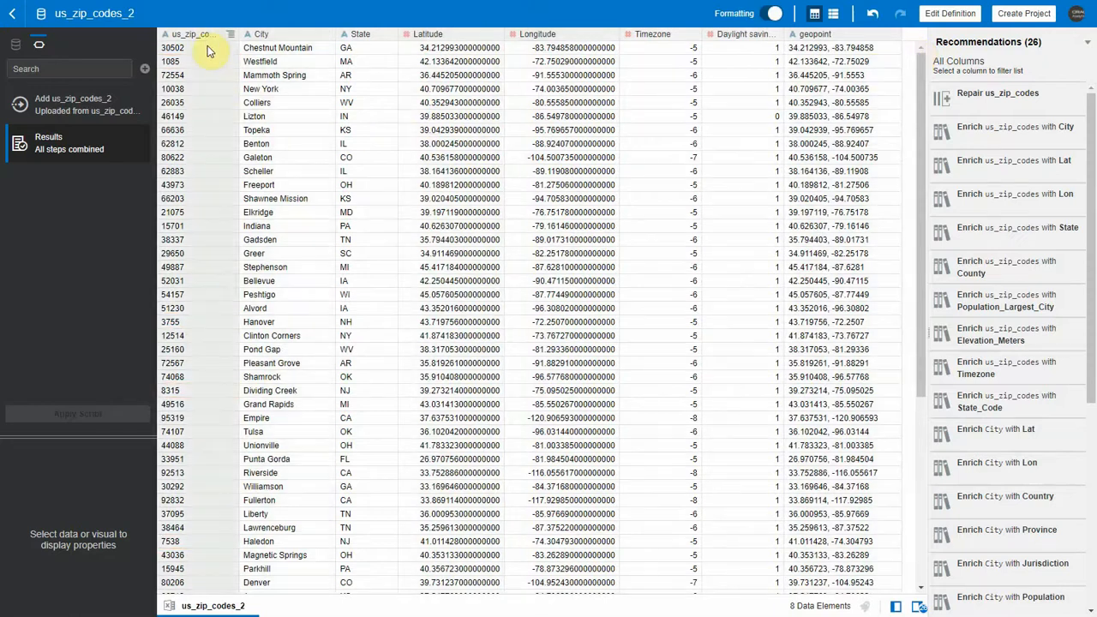
Apply the 'Repair us_zip_codes' recommendation to restore the leading zeros.
click(198, 34)
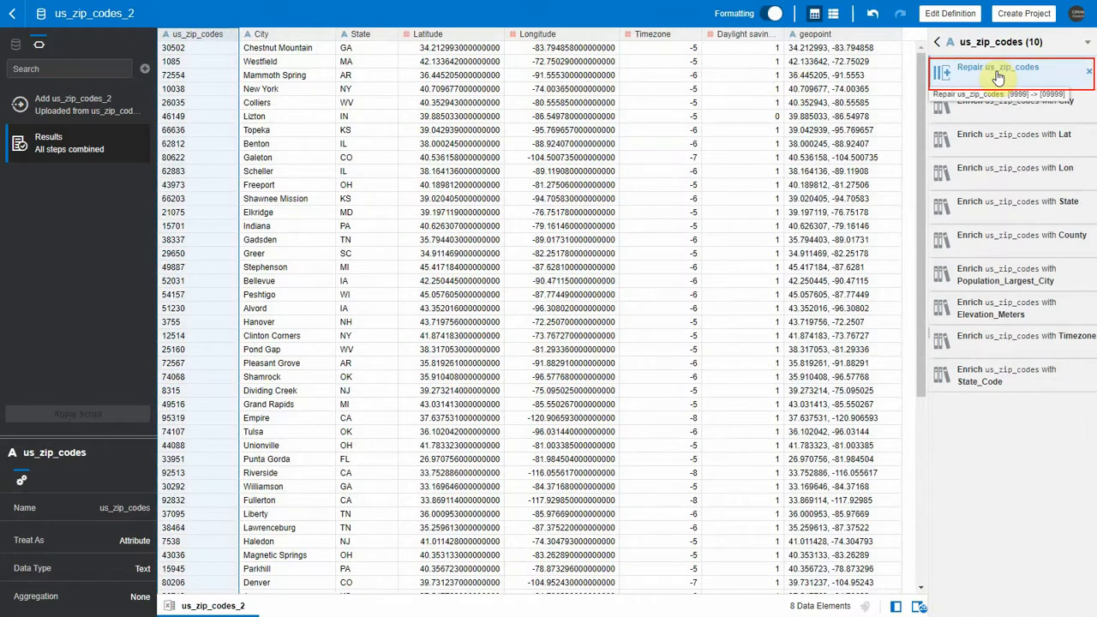
click(998, 72)
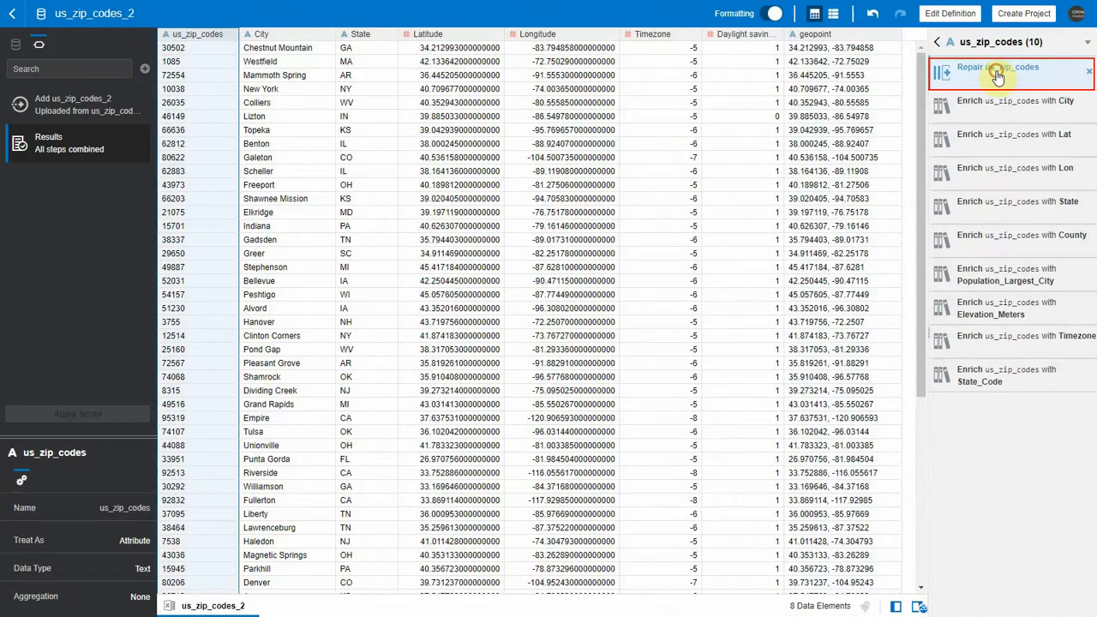
click(998, 72)
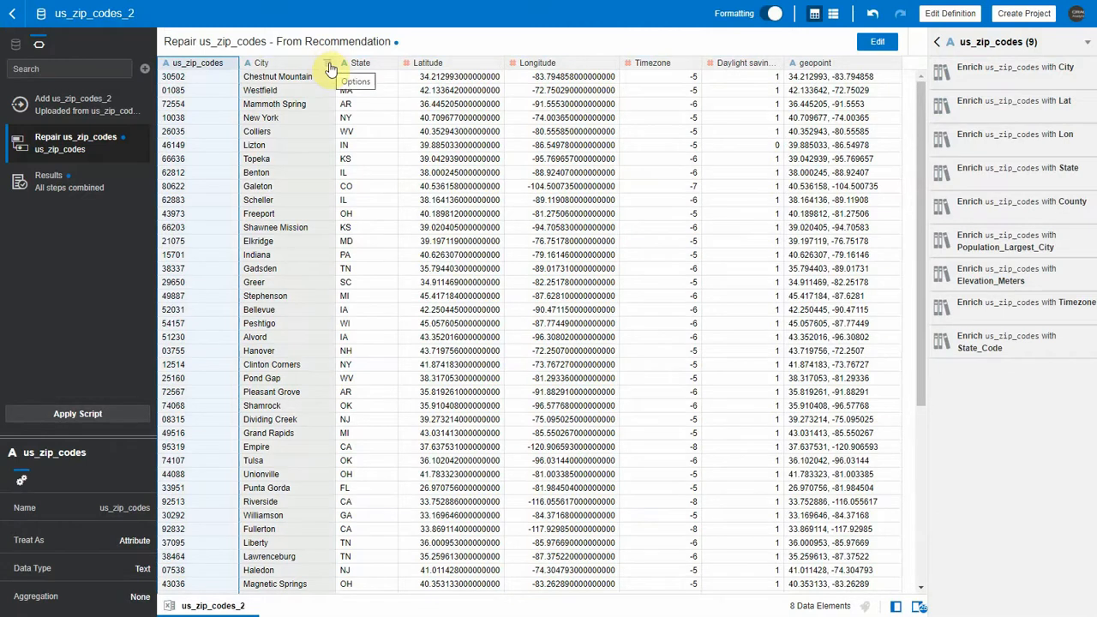
Trim spaces from the us_zip_codes values via the column Options menu.
click(329, 69)
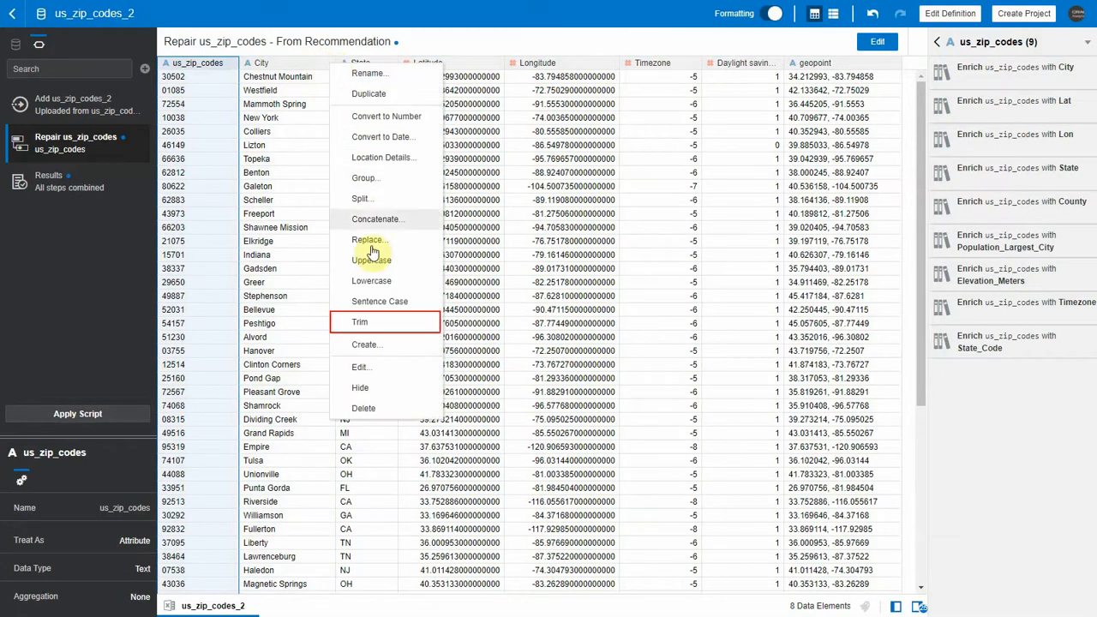
mouse_move(360, 322)
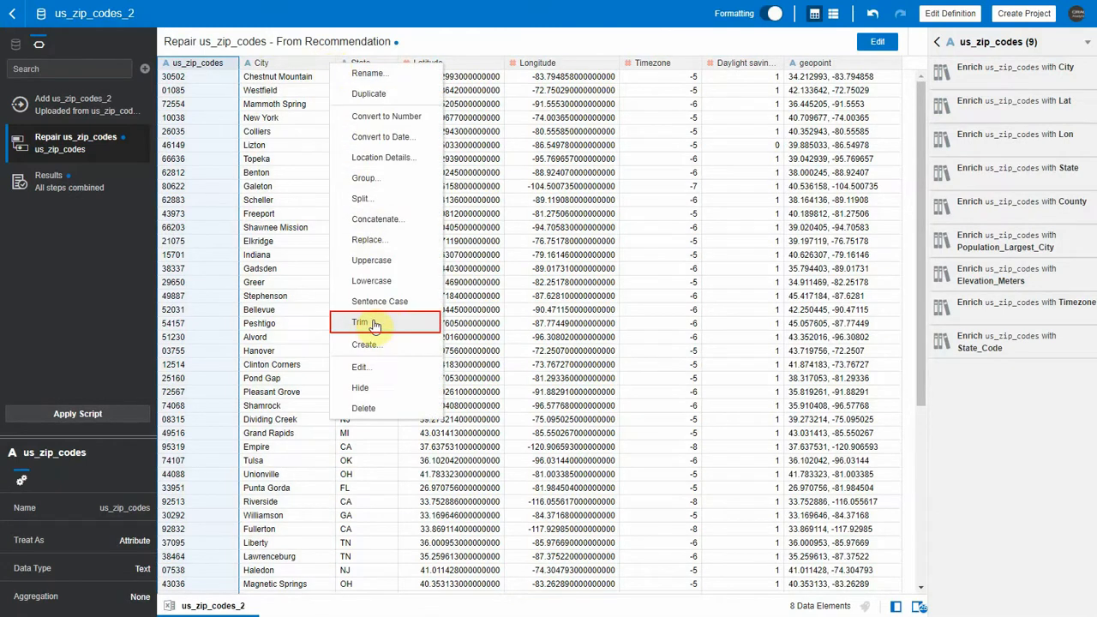
click(360, 322)
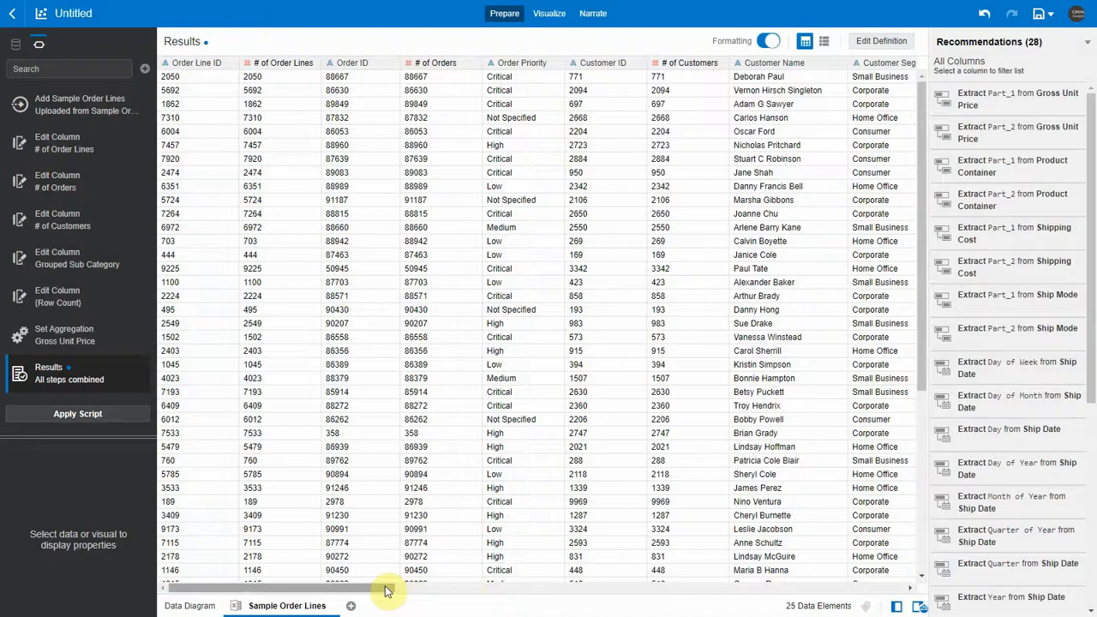
Scroll the Sample Order Lines grid rightward to review its columns.
scroll(right, 3)
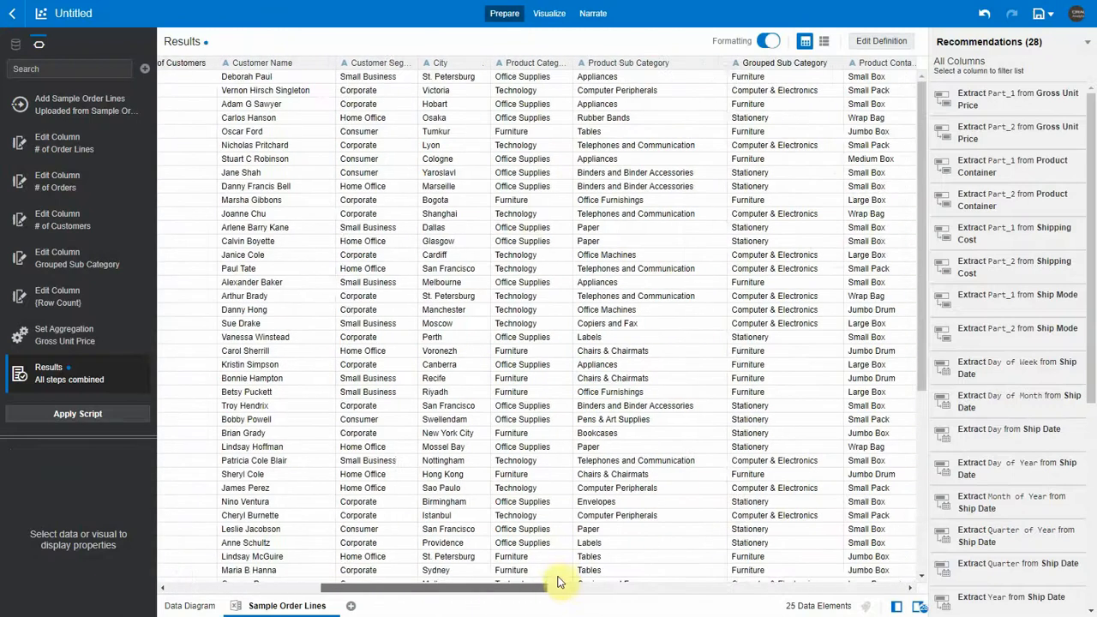
scroll(right, 3)
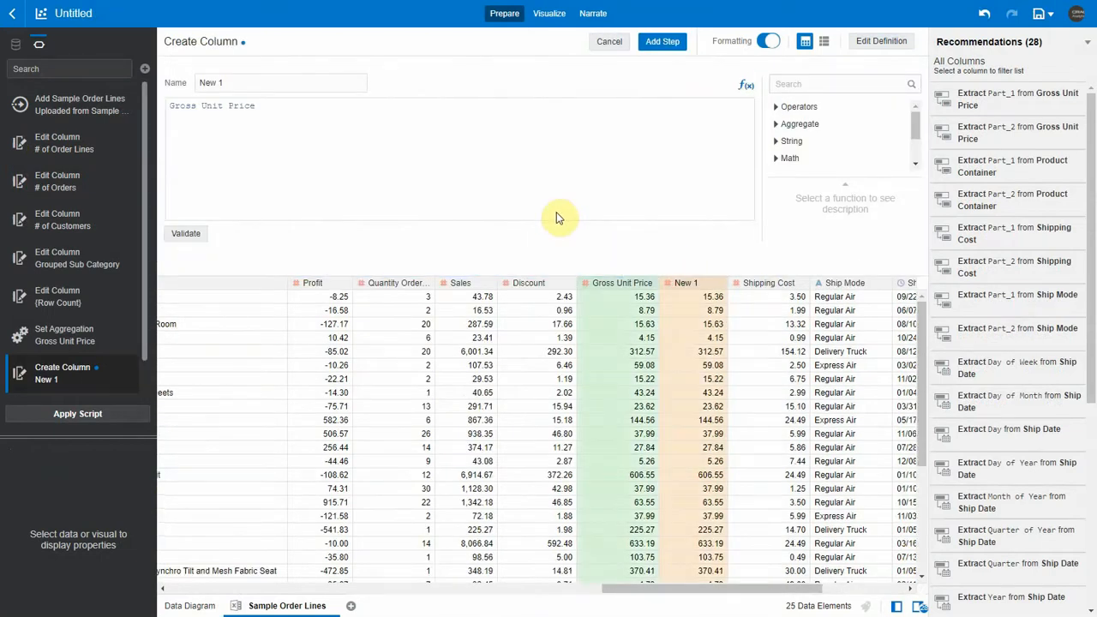
Name the column Net Unit Price with expression Gross Unit Price - Gross Unit Price * .05 and validate it.
text(Net Unit Price)
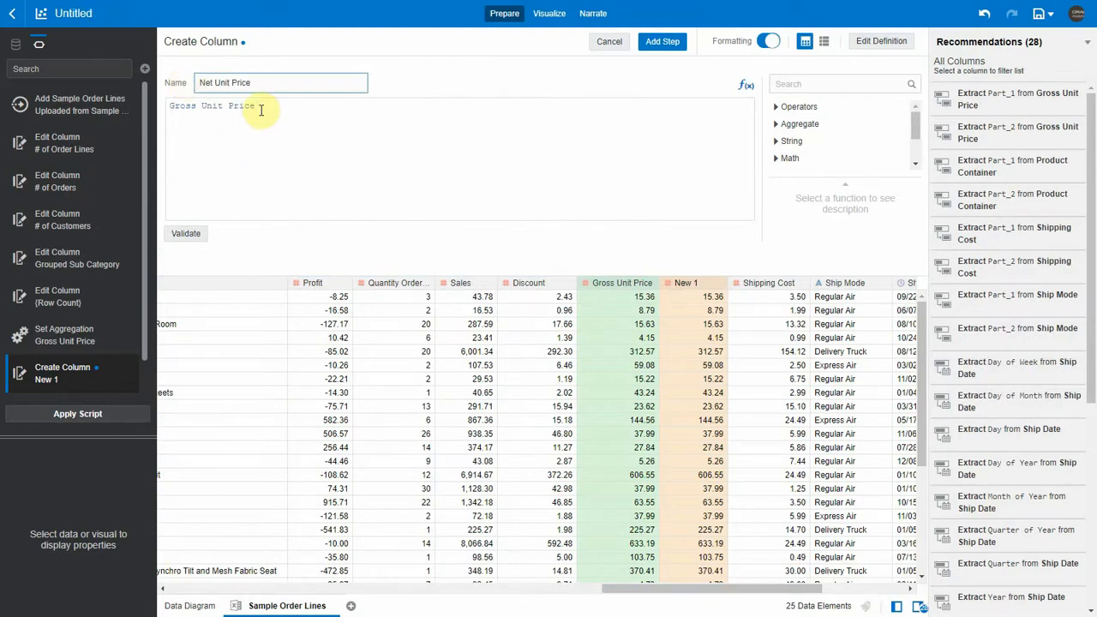
click(185, 234)
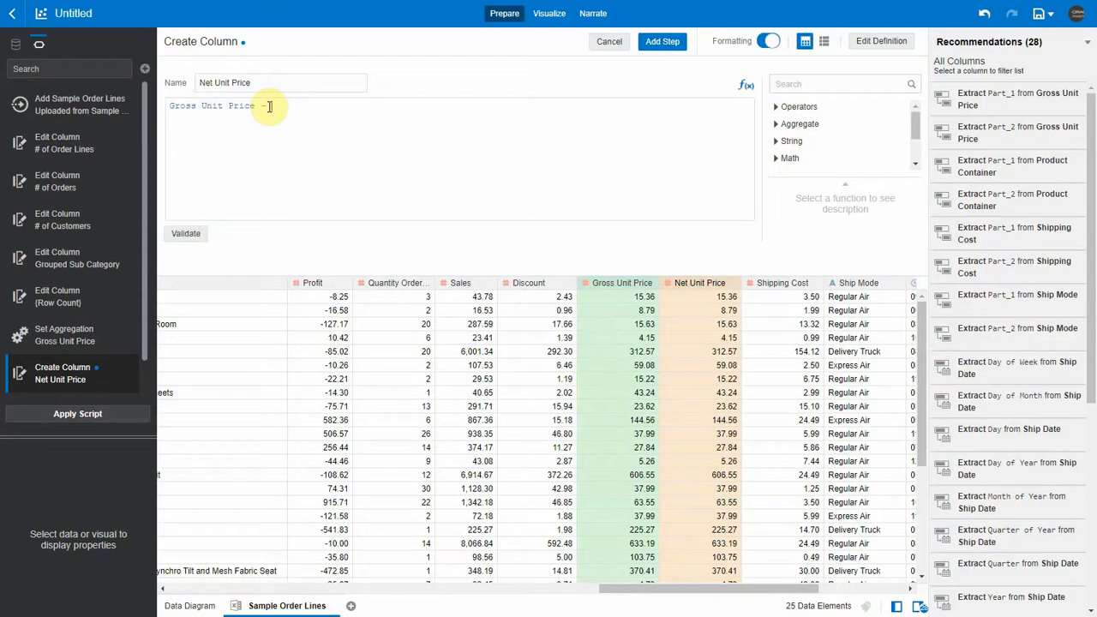
text(- Gross Unit Price * .05)
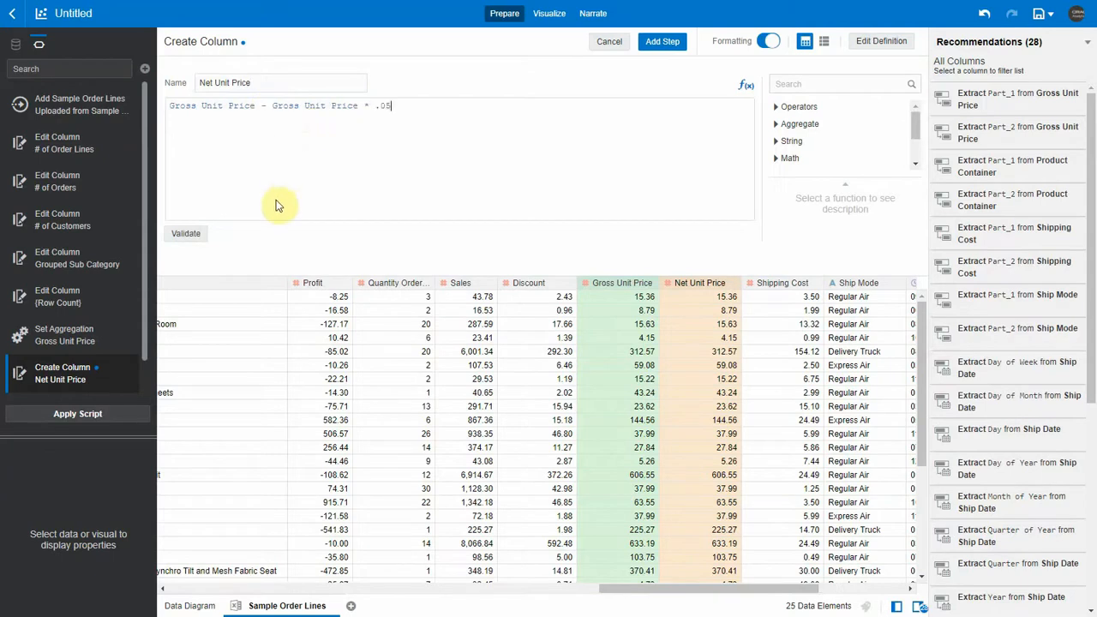
mouse_move(231, 231)
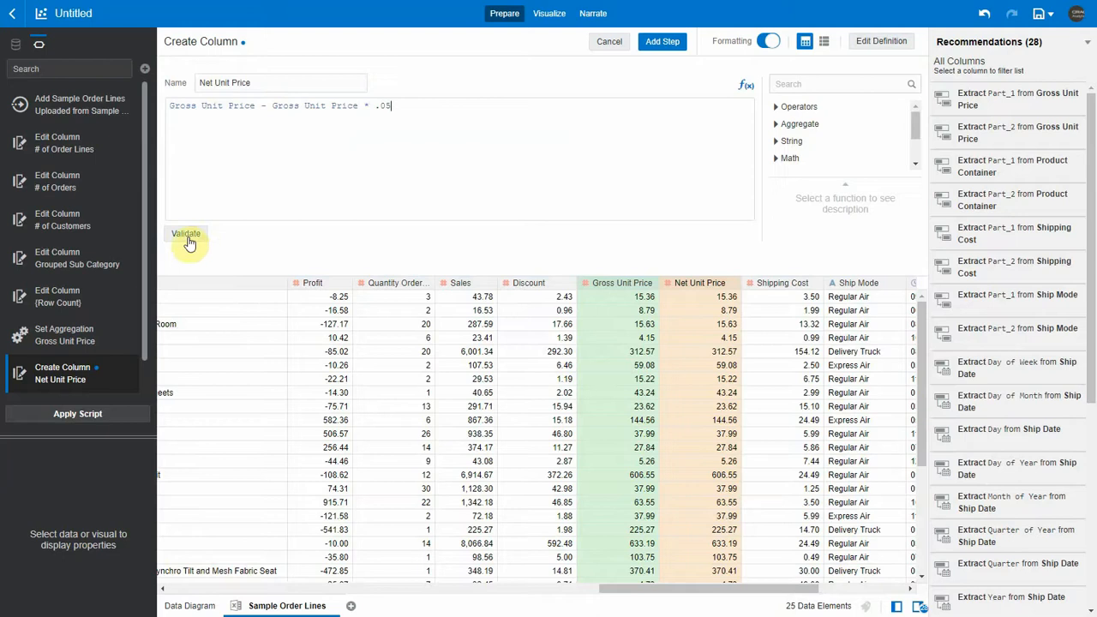
click(185, 233)
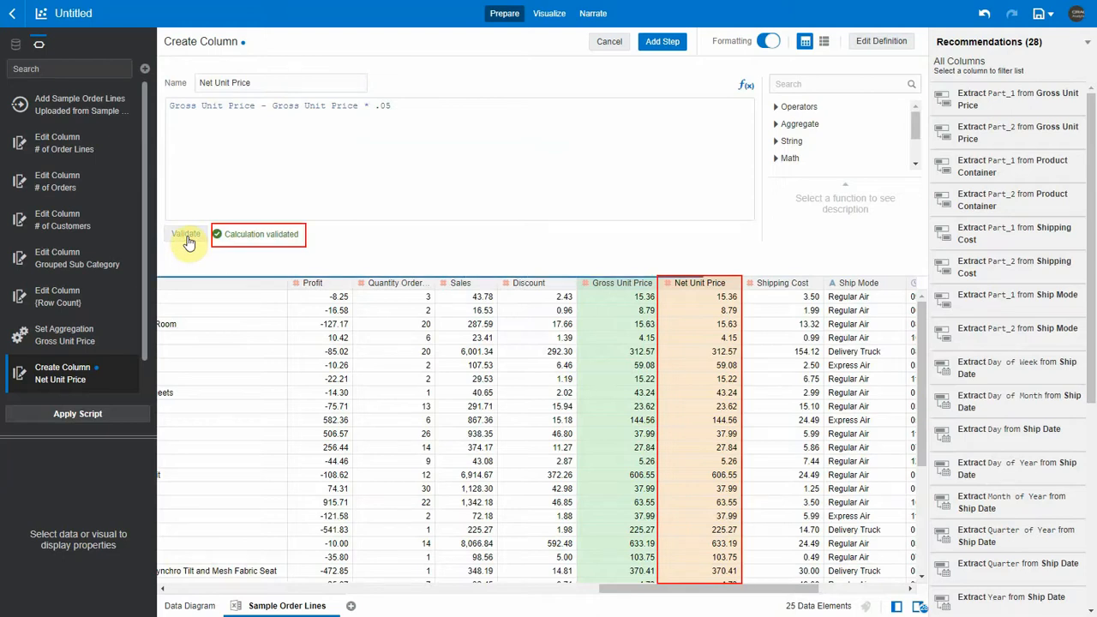
click(185, 234)
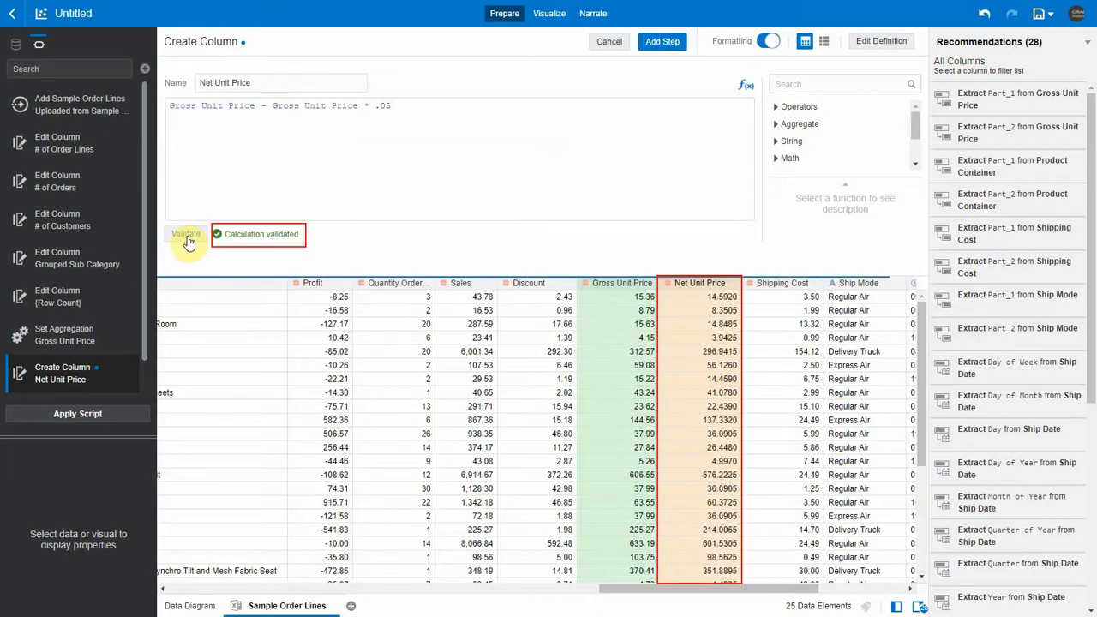